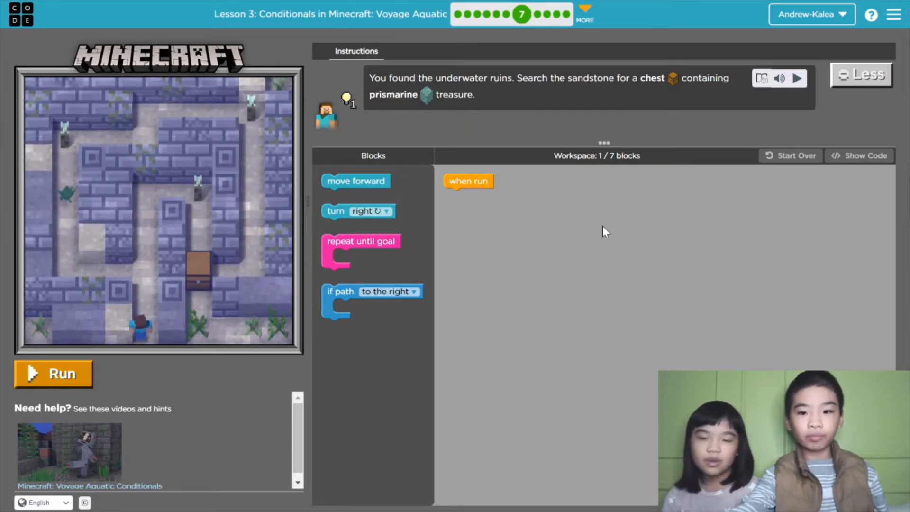
mouse_move(139, 228)
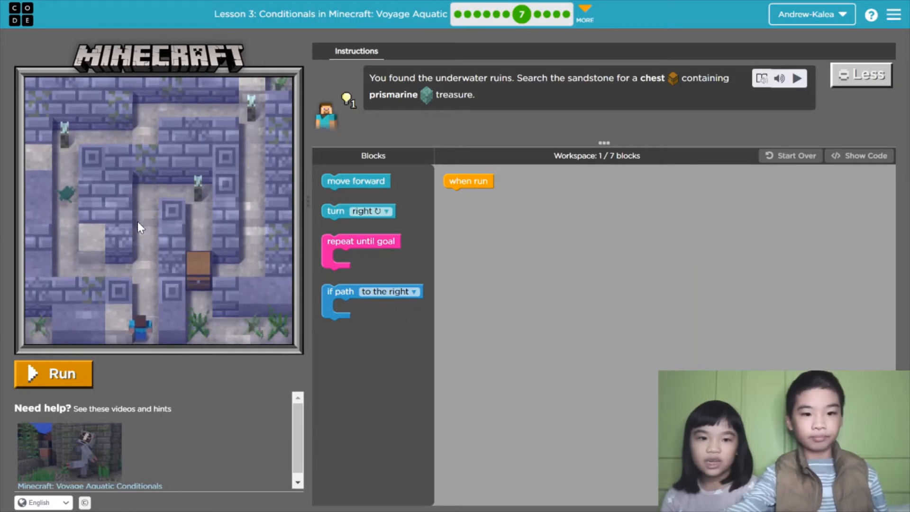
mouse_move(244, 259)
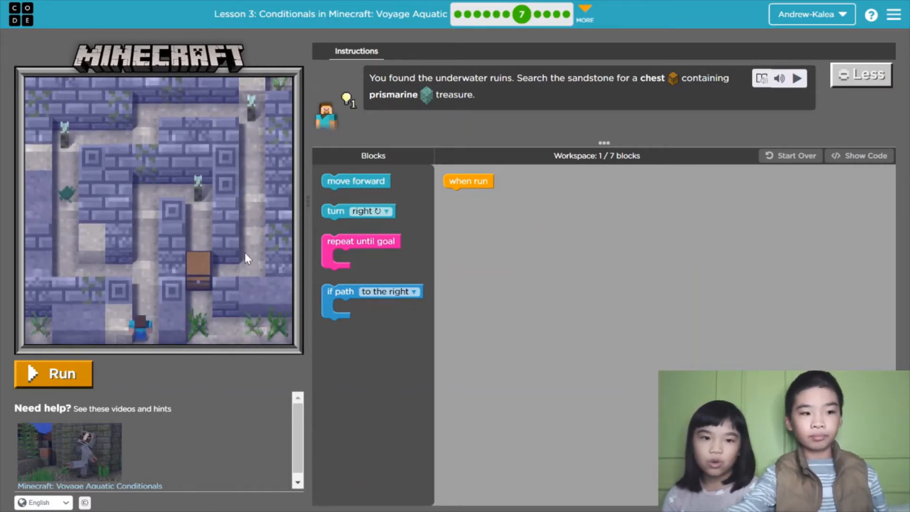
Attach a repeat-until-goal loop under when run with move forward inside it
drag(360, 251, 475, 200)
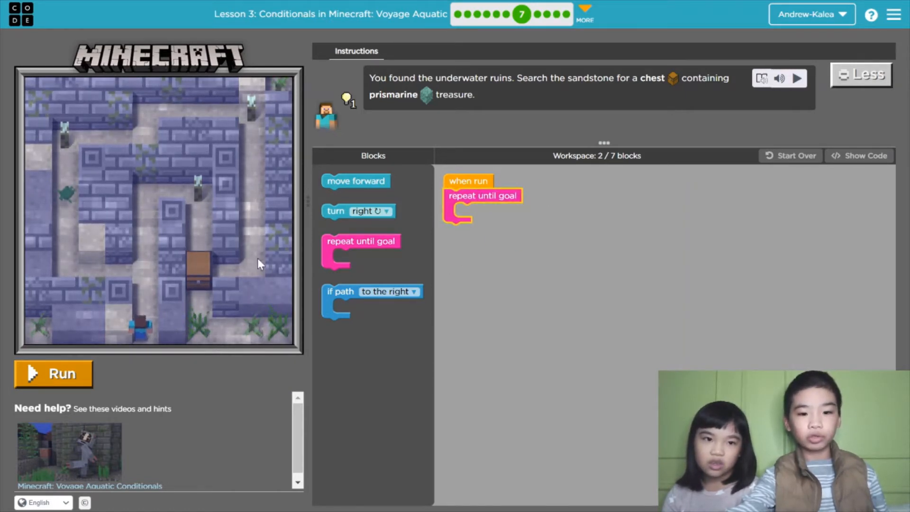
drag(356, 180, 446, 218)
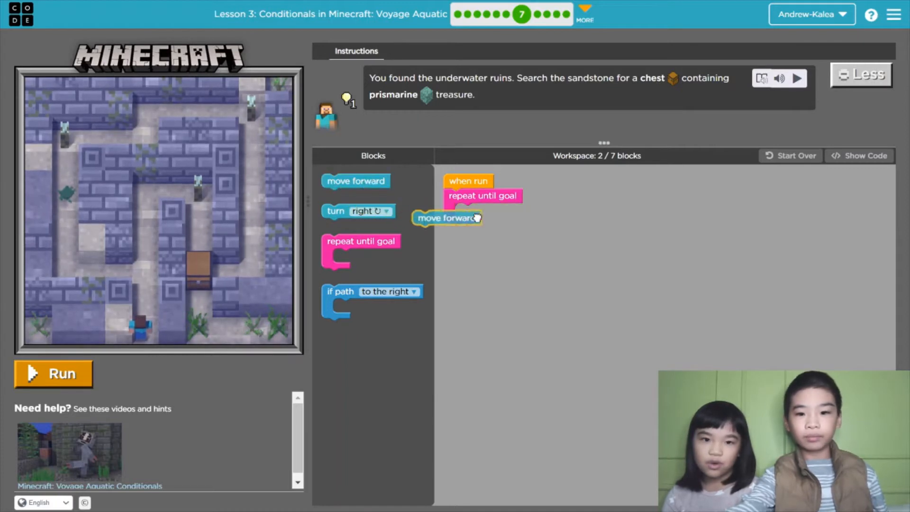
drag(447, 218, 487, 211)
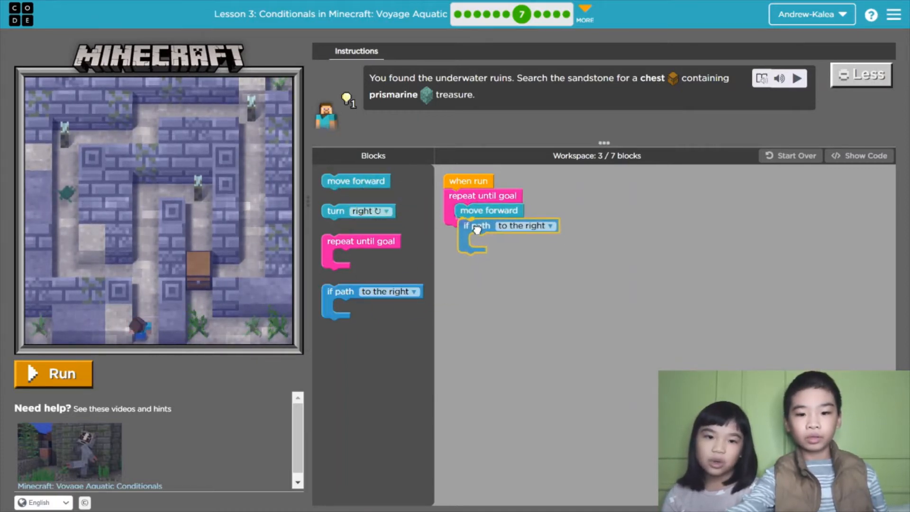
Add an if-path-to-the-right check after the move, containing a turn right
drag(476, 225, 474, 225)
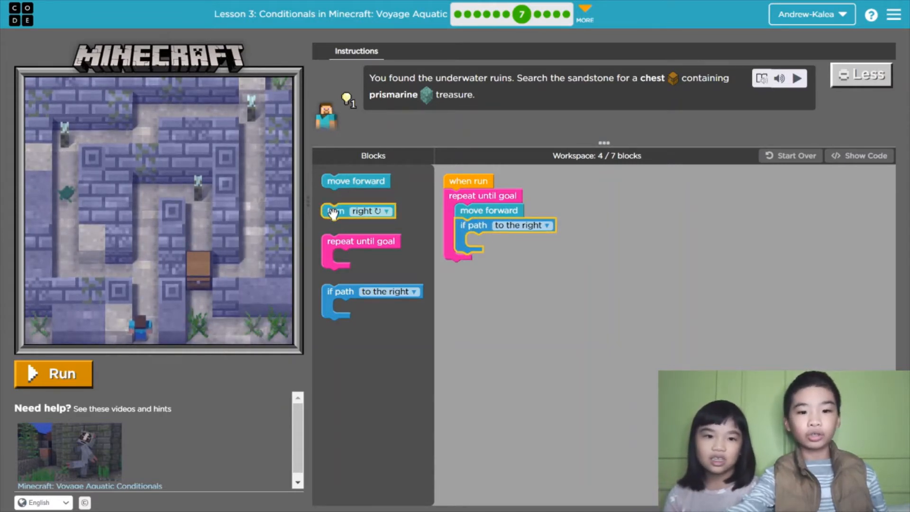
drag(357, 210, 502, 241)
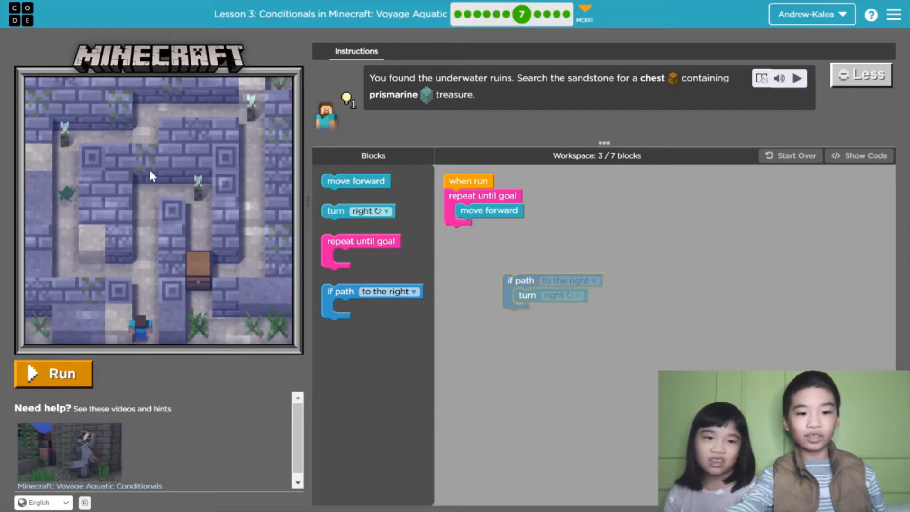
mouse_move(198, 169)
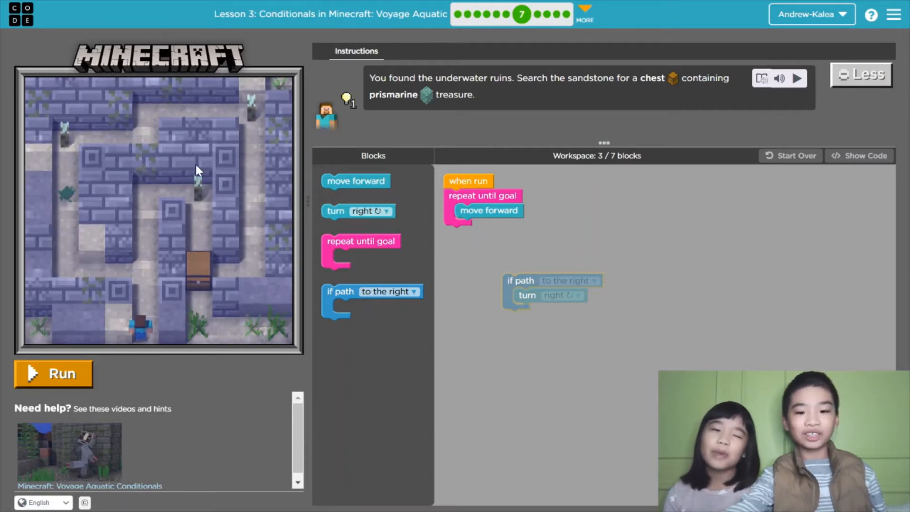
mouse_move(511, 284)
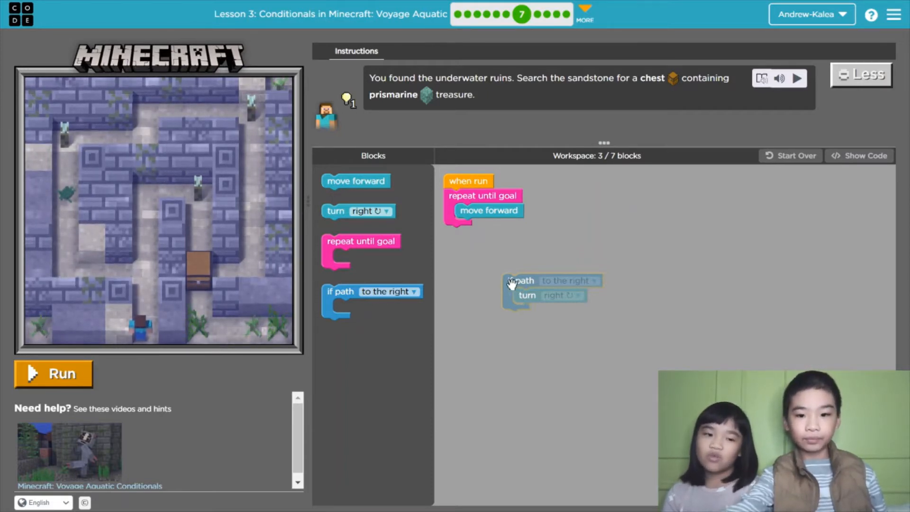
drag(520, 280, 483, 224)
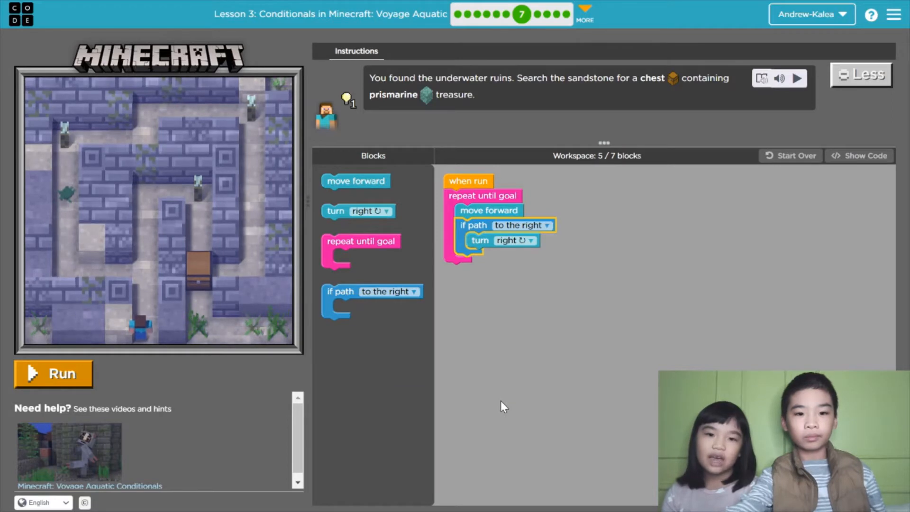
mouse_move(509, 408)
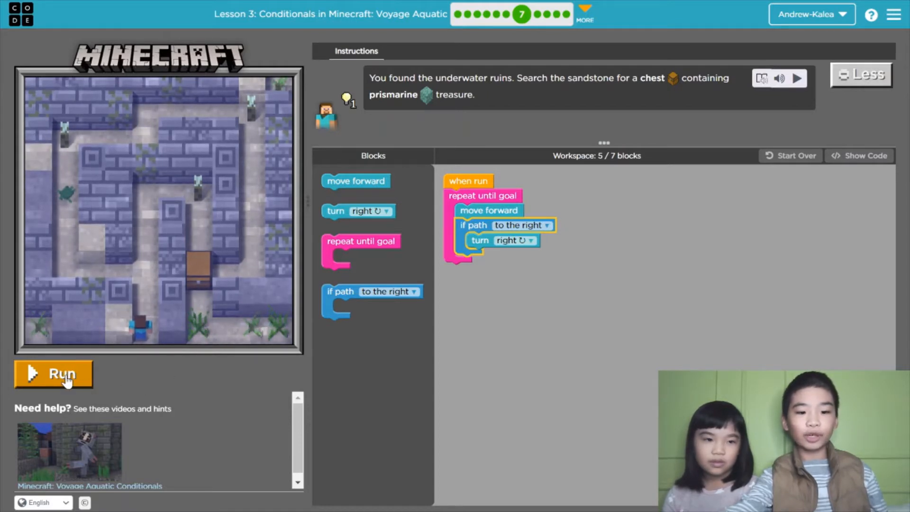
Run the program to complete puzzle 7
click(54, 374)
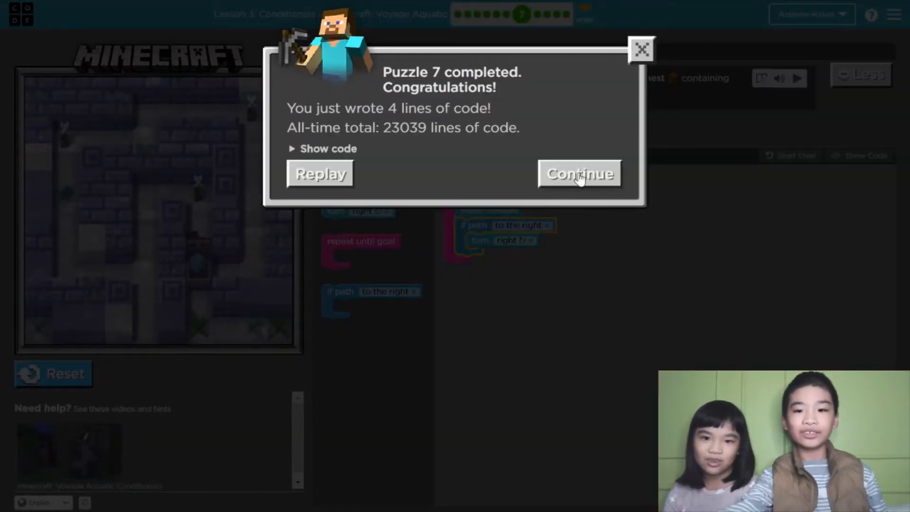
Start puzzle 8 with a repeat-until-goal loop that moves forward and turns right on a right path
click(578, 174)
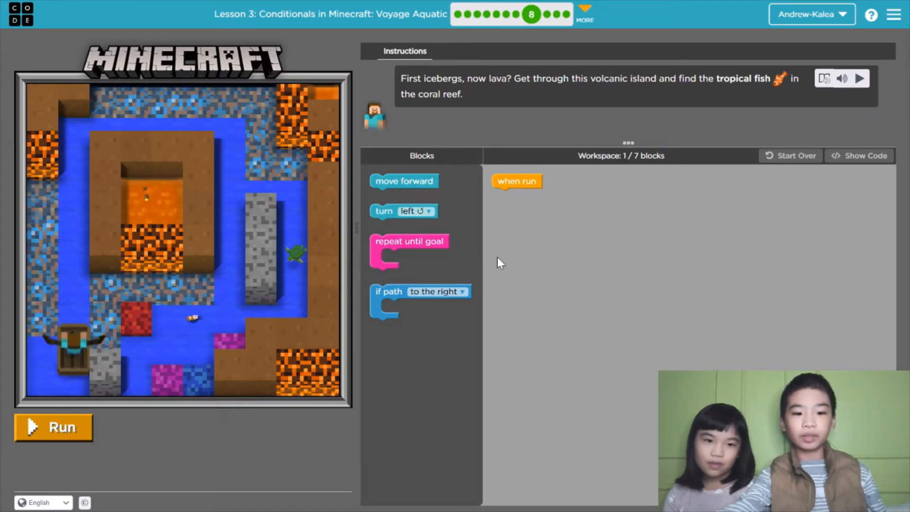
drag(409, 251, 527, 203)
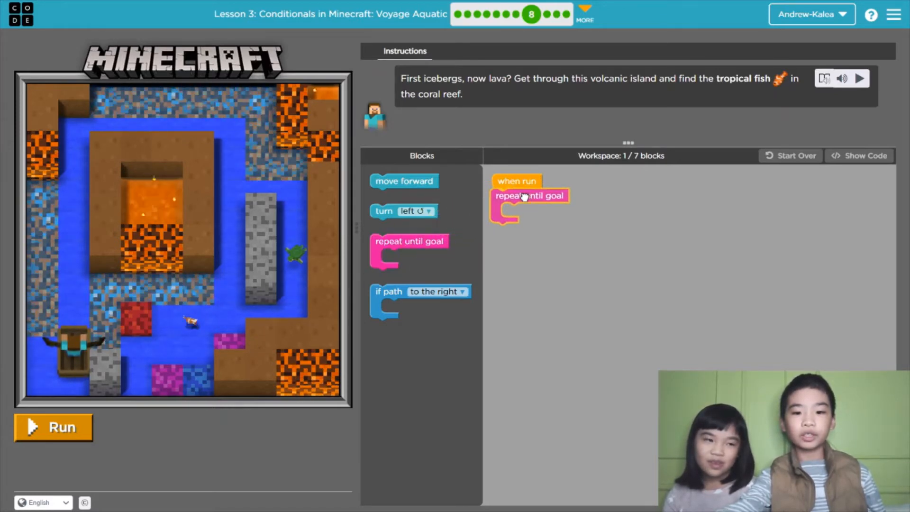
drag(404, 180, 514, 224)
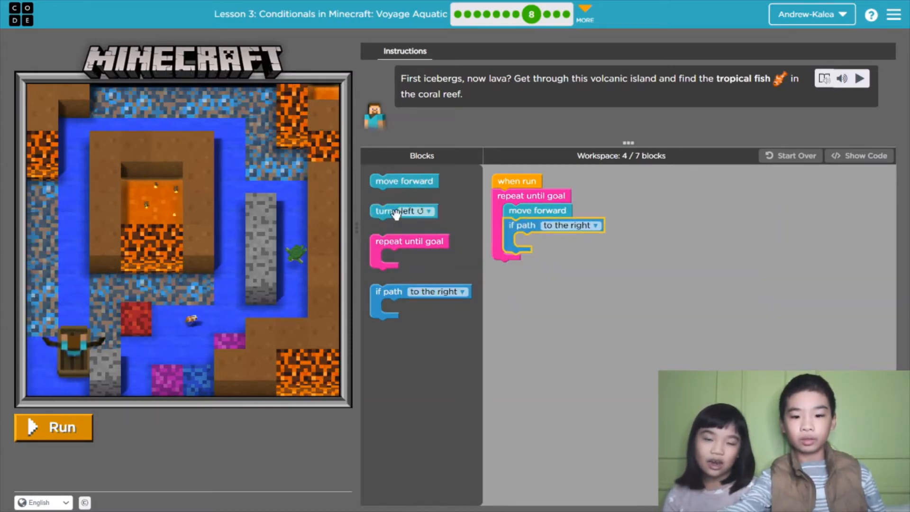
drag(402, 210, 546, 240)
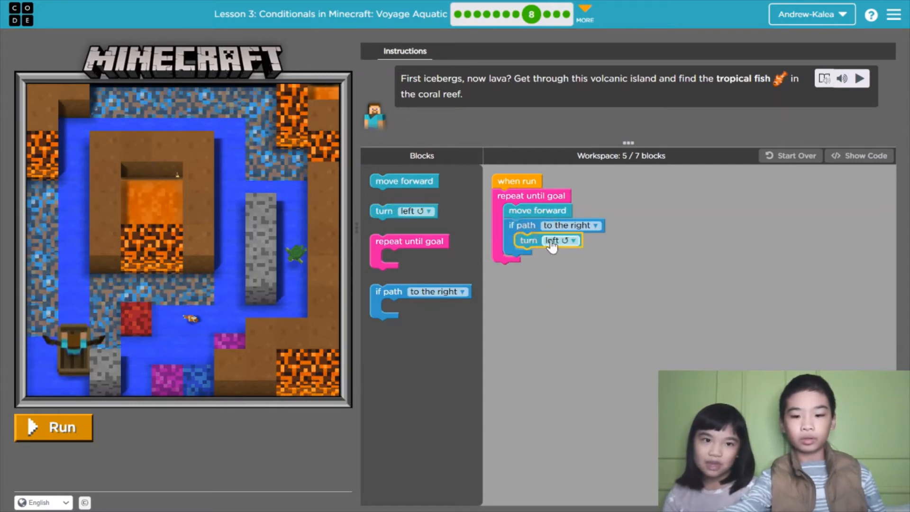
click(561, 240)
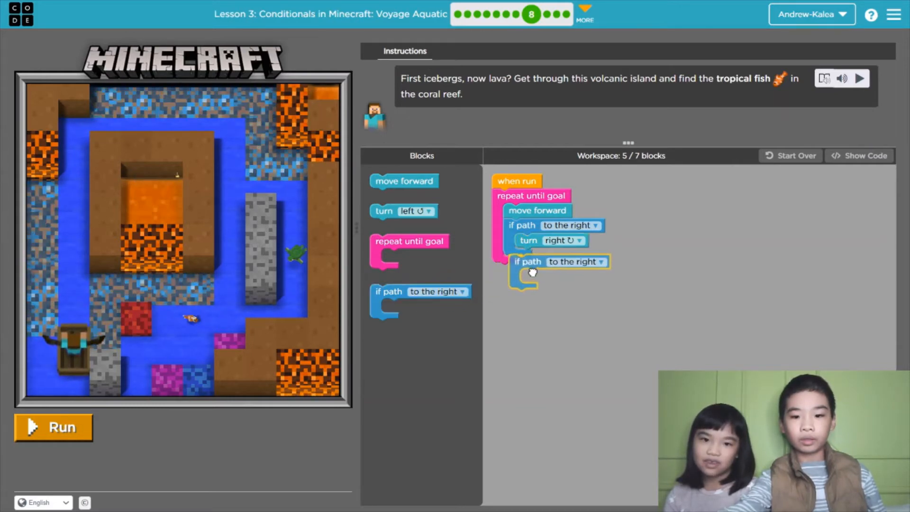
Set the second path check to the left and put a turn left inside it
click(603, 262)
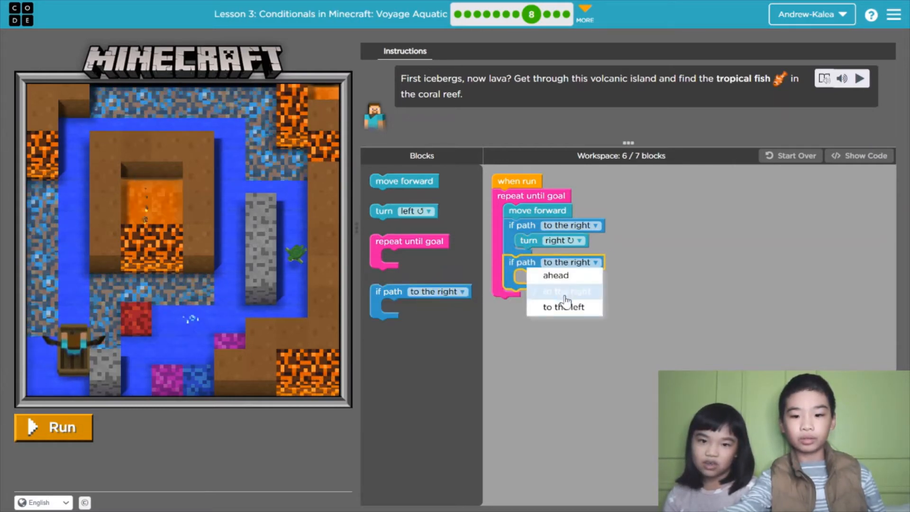
click(562, 306)
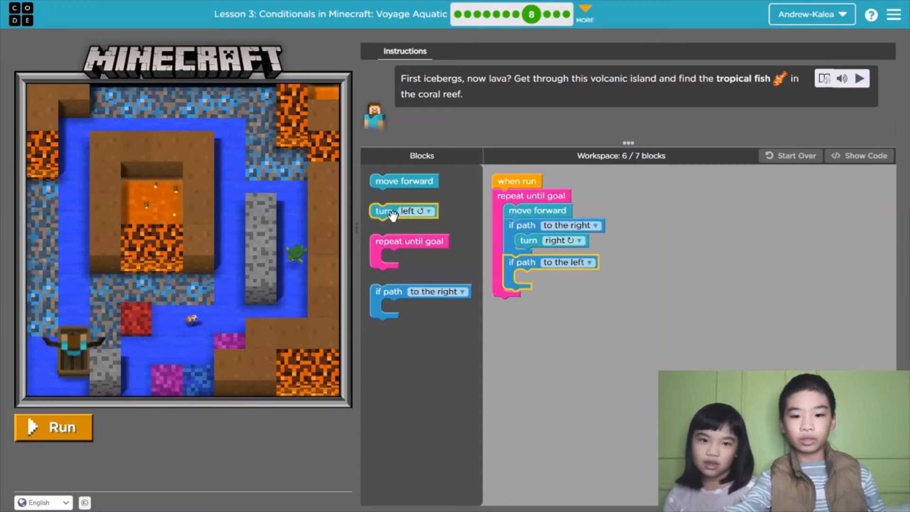
drag(403, 210, 545, 278)
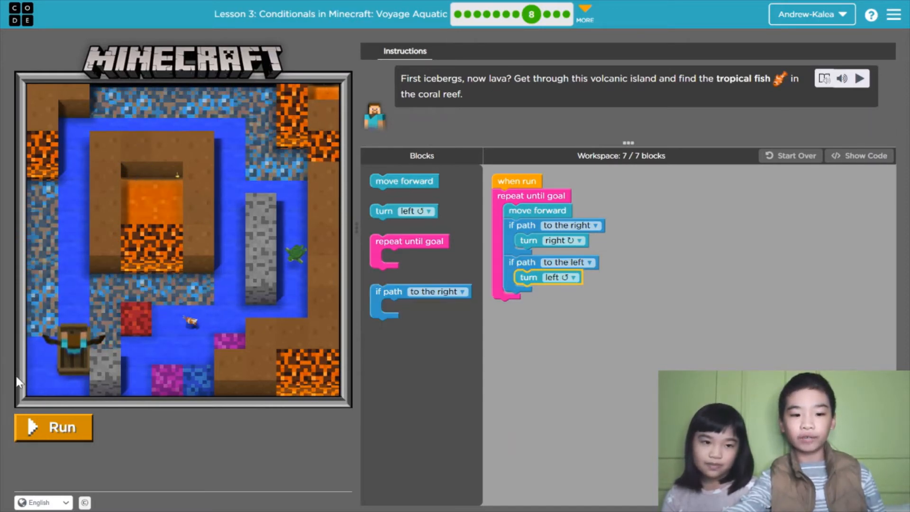
Run the puzzle 8 program to reach the tropical fish
click(53, 427)
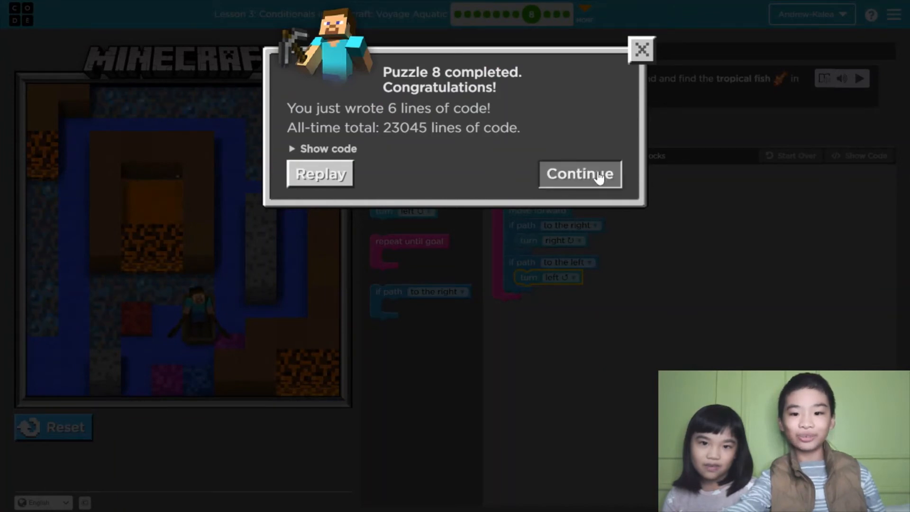
Continue to puzzle 9 and add a repeat-until-goal loop with move forward inside
click(578, 173)
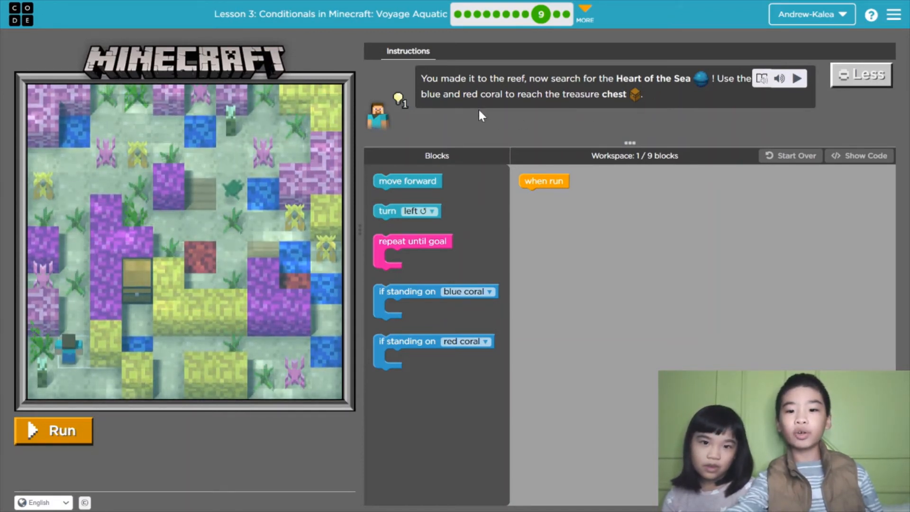
mouse_move(489, 262)
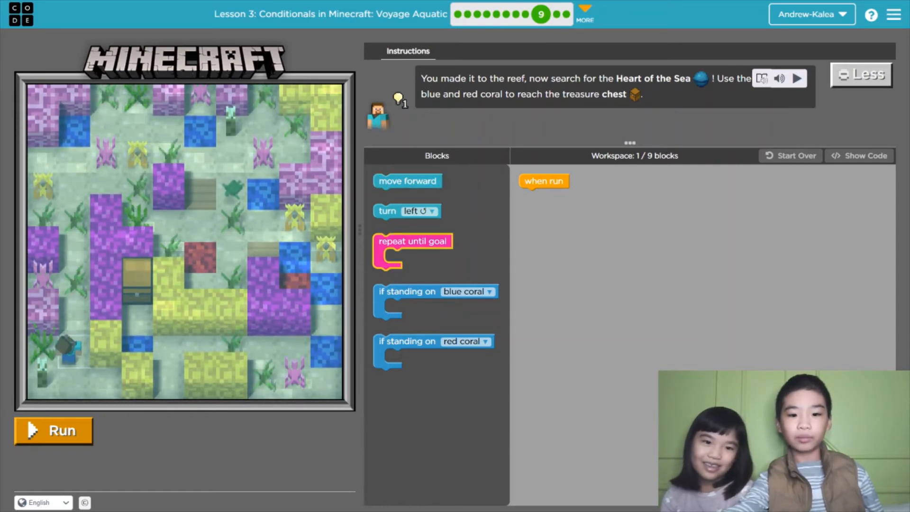
drag(412, 251, 563, 199)
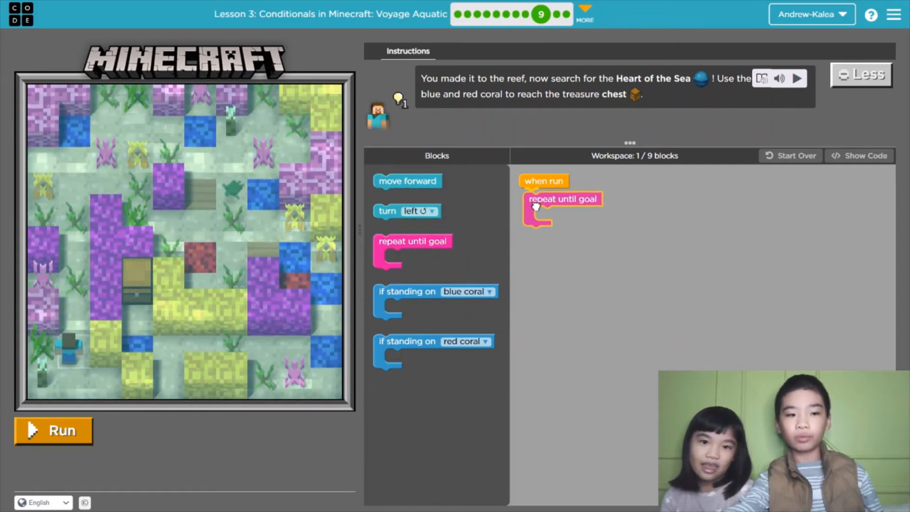
drag(407, 180, 570, 216)
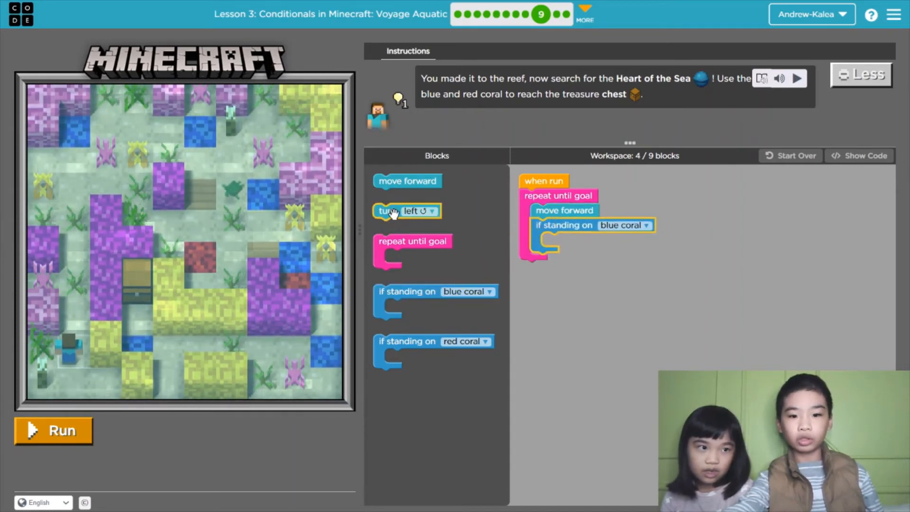
Turn right when standing on blue coral and turn left when standing on red coral
drag(407, 210, 571, 240)
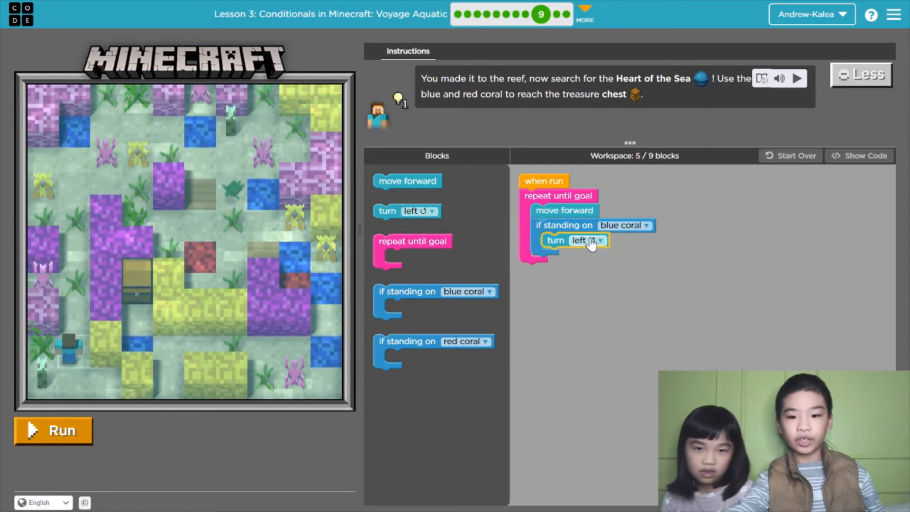
click(599, 240)
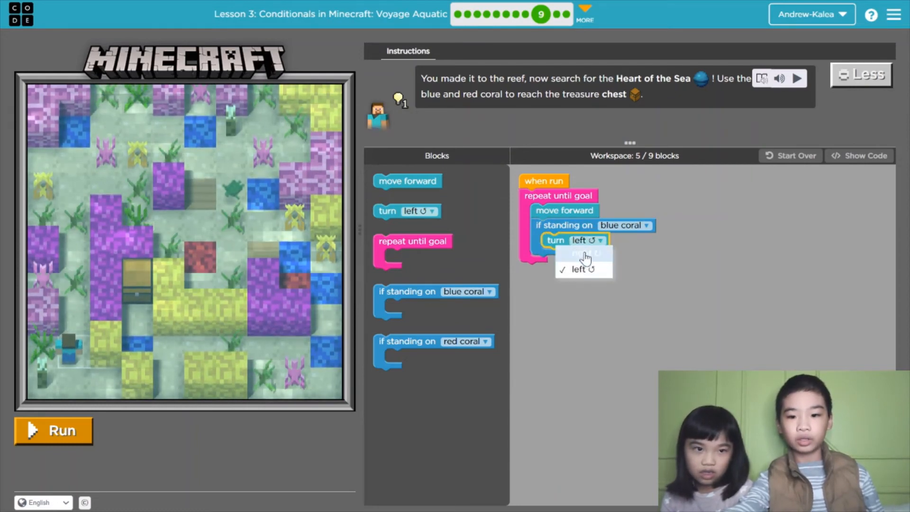
click(584, 254)
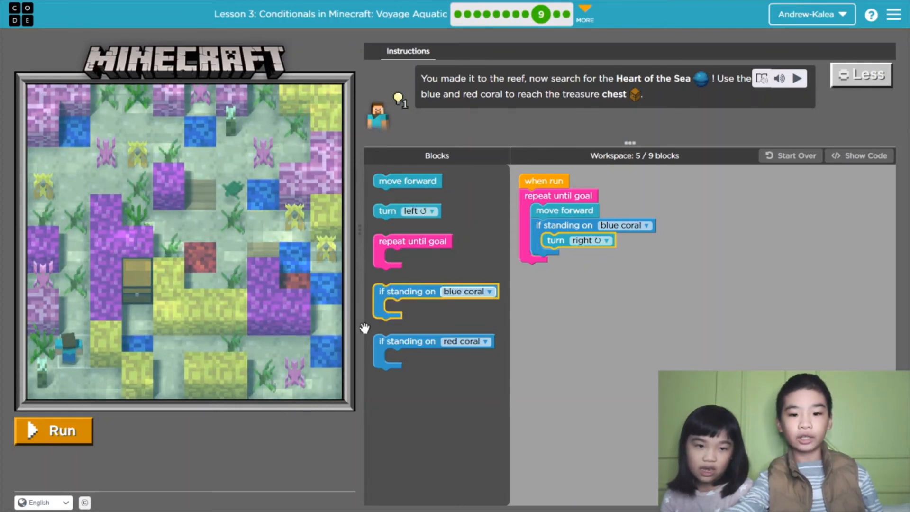
drag(433, 341, 558, 293)
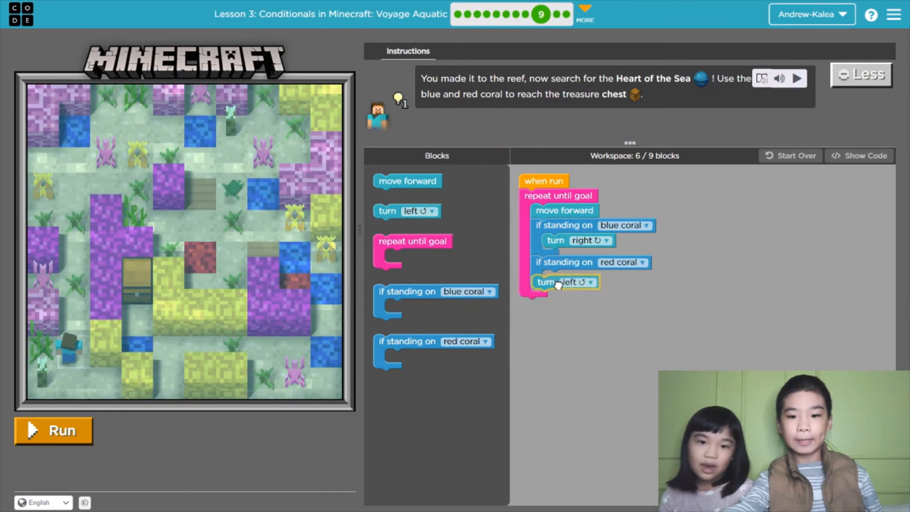
drag(563, 282, 571, 277)
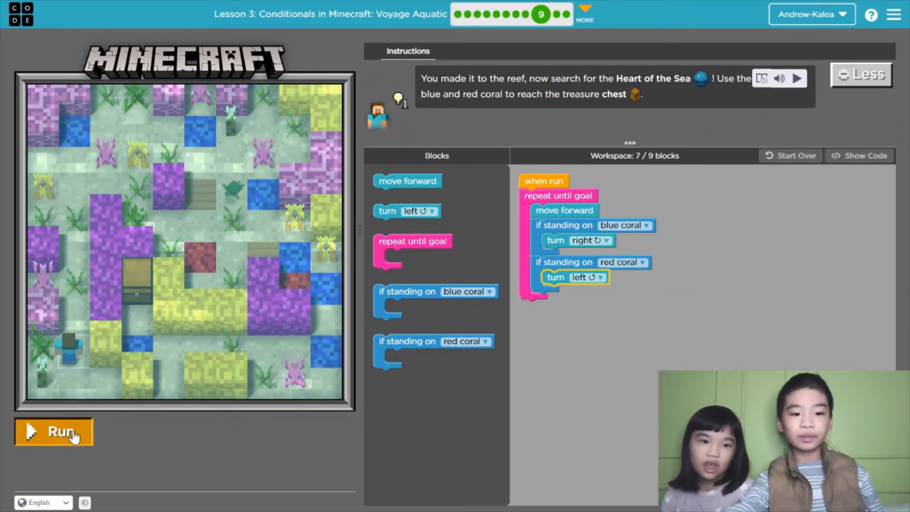
Run the puzzle 9 program to reach the treasure chest
click(54, 431)
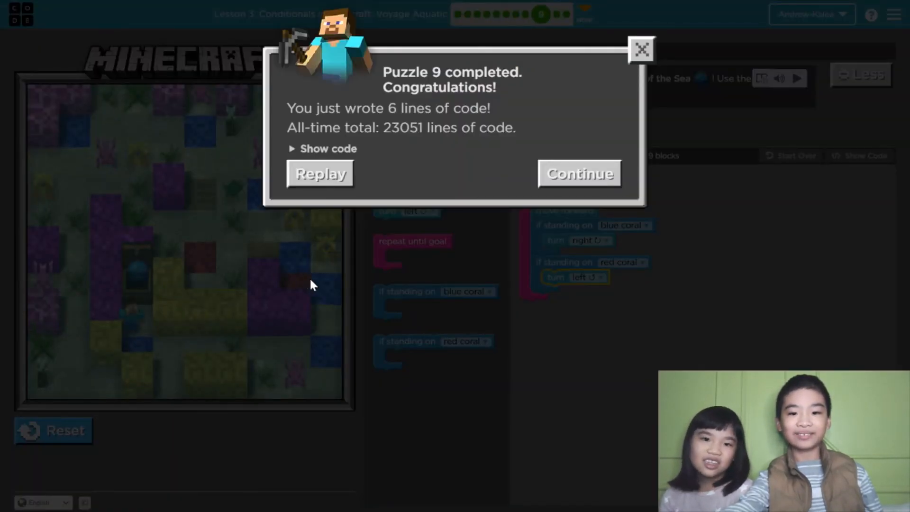
mouse_move(354, 299)
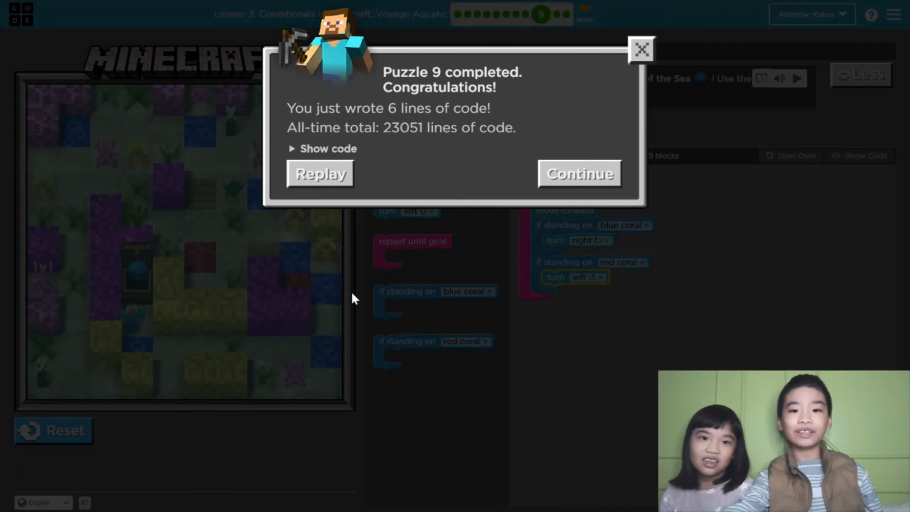